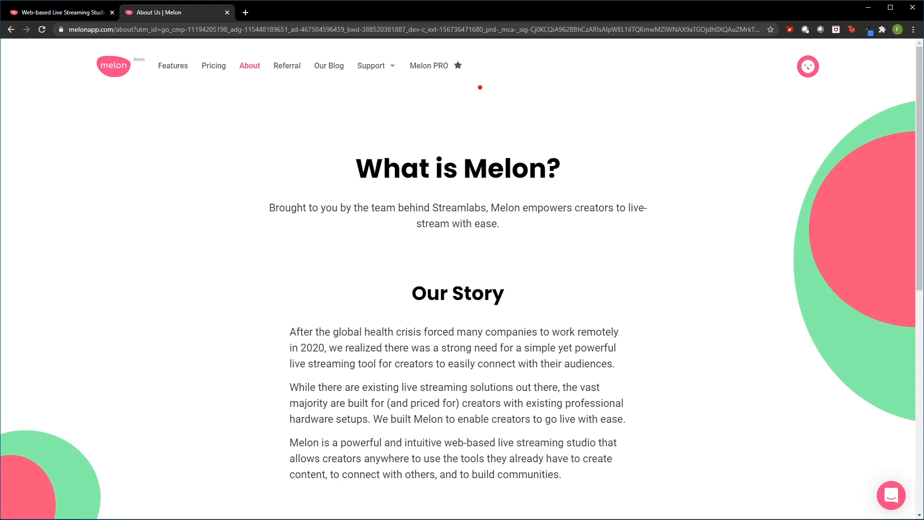
{"action": "type", "text": "w"}
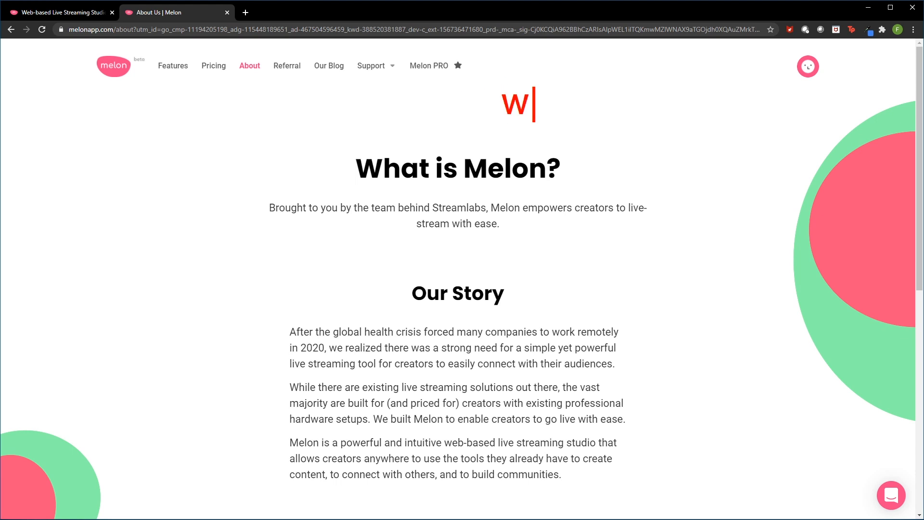
{"action": "type", "text": "ww.melo"}
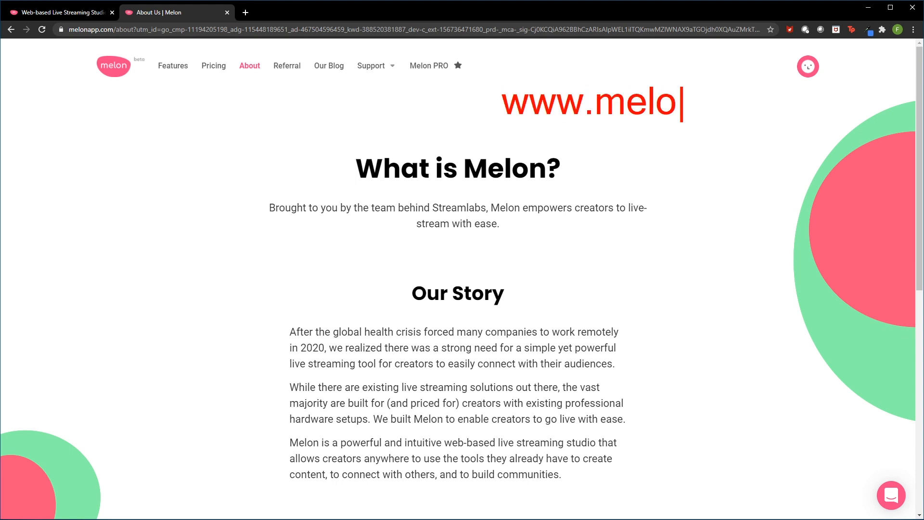
{"action": "type", "text": "napp.com"}
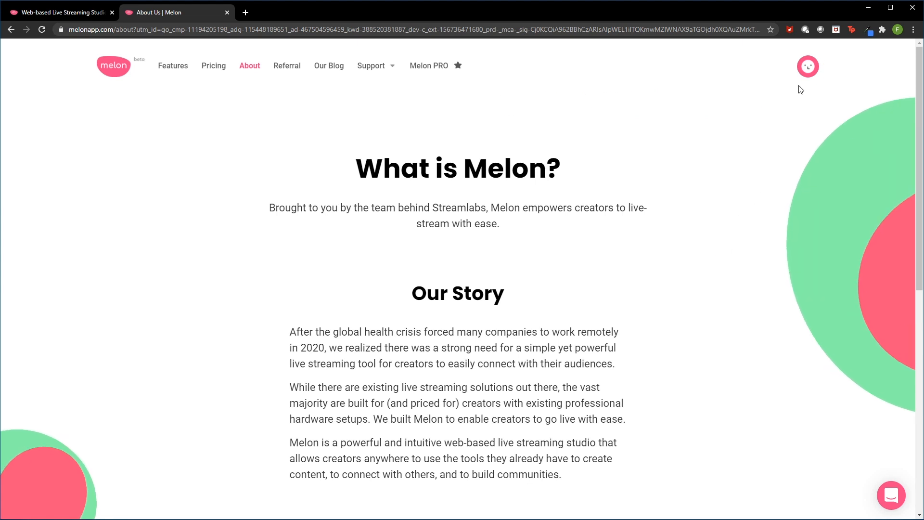
{"action": "left_click", "coordinate": [808, 67]}
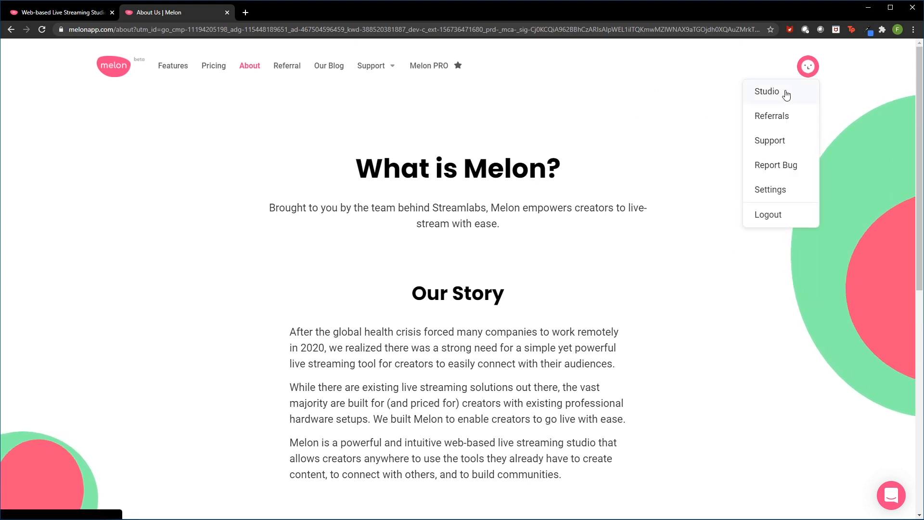
Enter the streaming studio from the account menu
{"action": "left_click", "coordinate": [768, 92]}
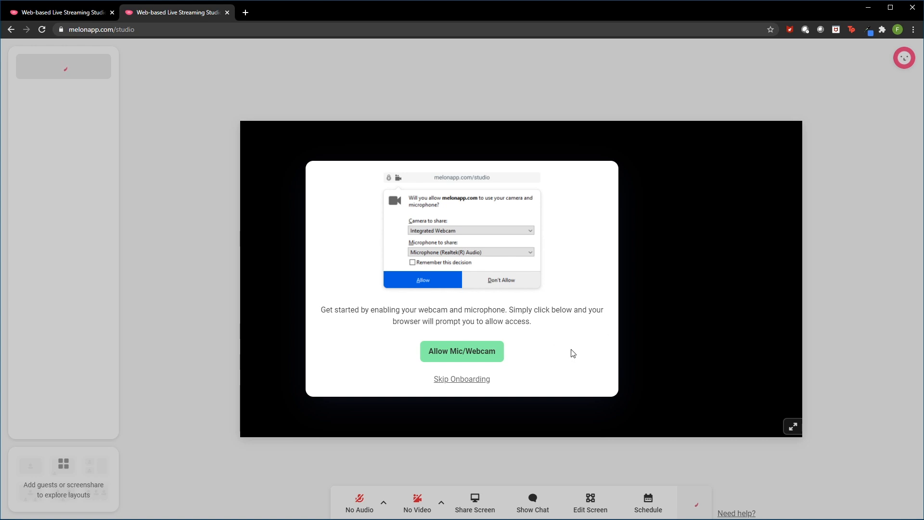
{"action": "mouse_move", "coordinate": [515, 358]}
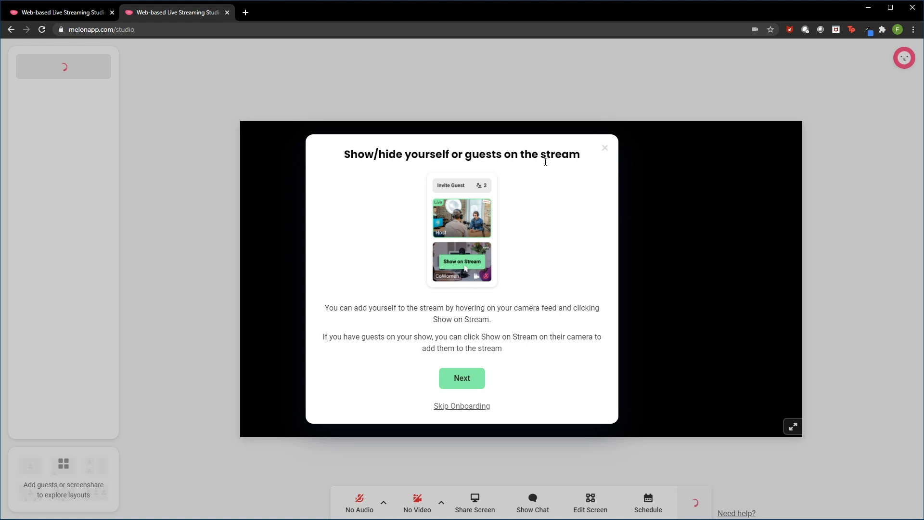
{"action": "mouse_move", "coordinate": [545, 252]}
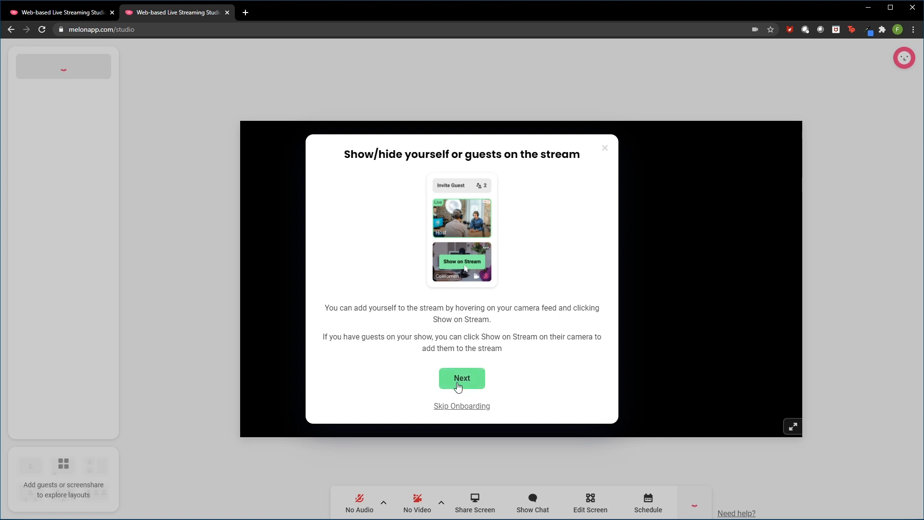
Advance the onboarding tour past Show/hide and Customize your broadcast to Go live!
{"action": "left_click", "coordinate": [461, 377]}
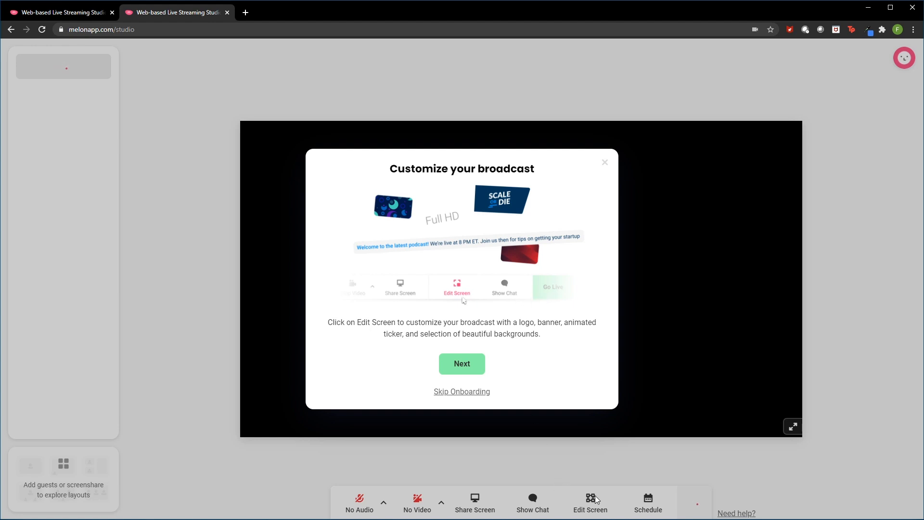
{"action": "mouse_move", "coordinate": [597, 502]}
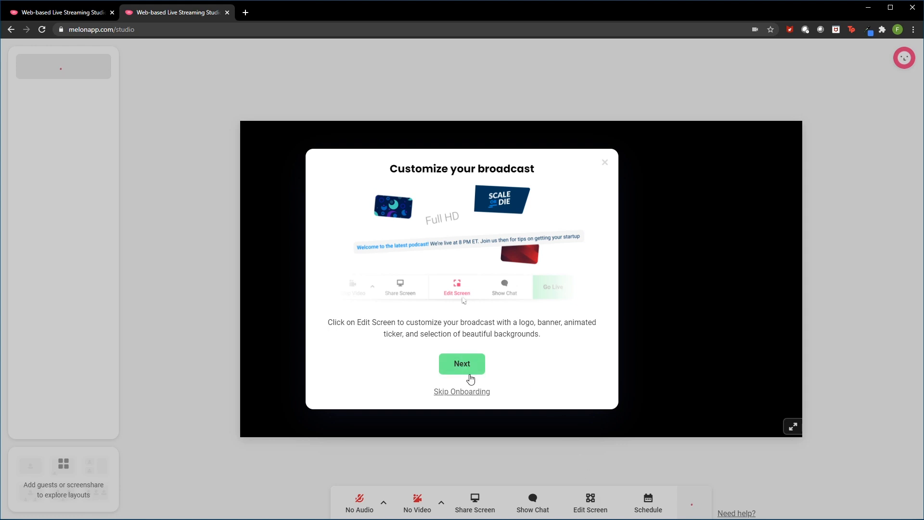
{"action": "left_click", "coordinate": [462, 363]}
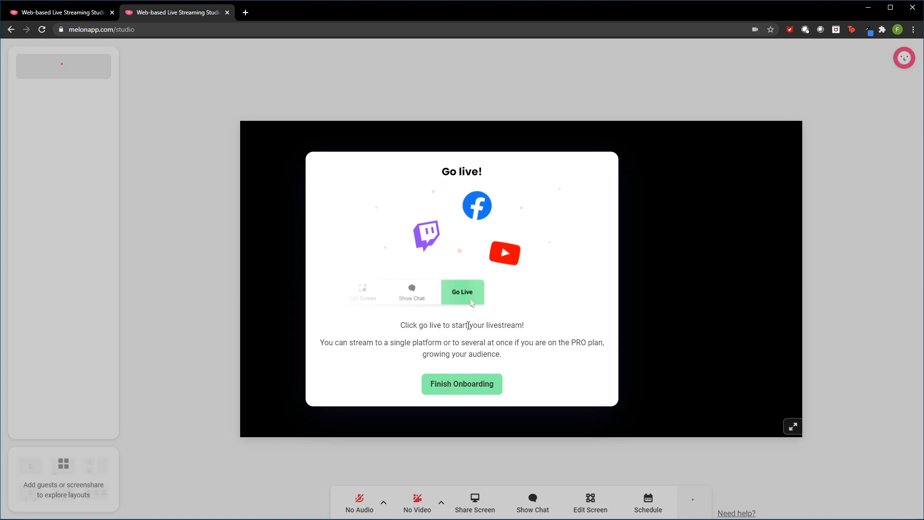
{"action": "mouse_move", "coordinate": [691, 503]}
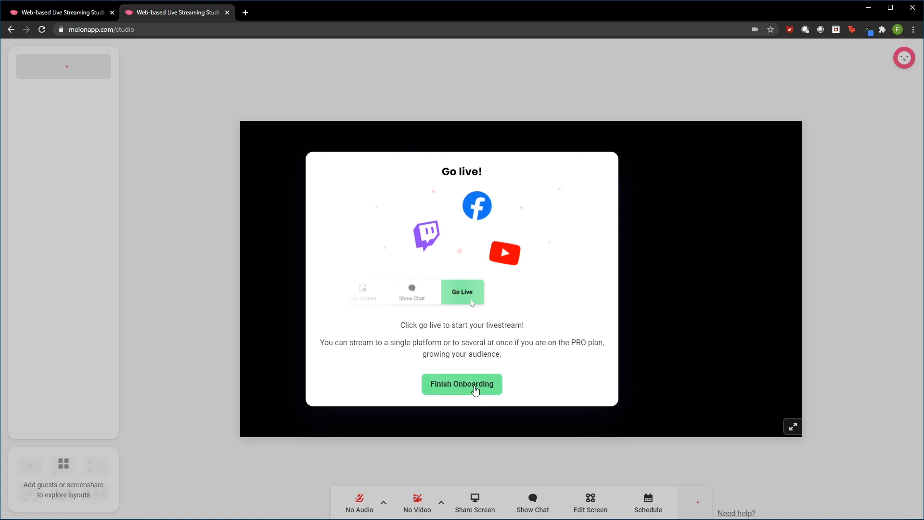
Finish the onboarding tour and bring up the account menu over the Platforms settings
{"action": "left_click", "coordinate": [461, 384]}
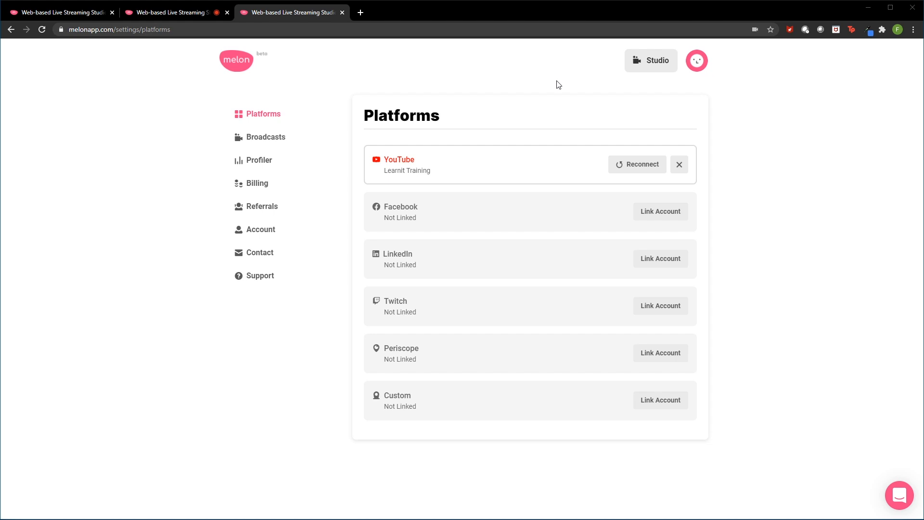
{"action": "mouse_move", "coordinate": [567, 84]}
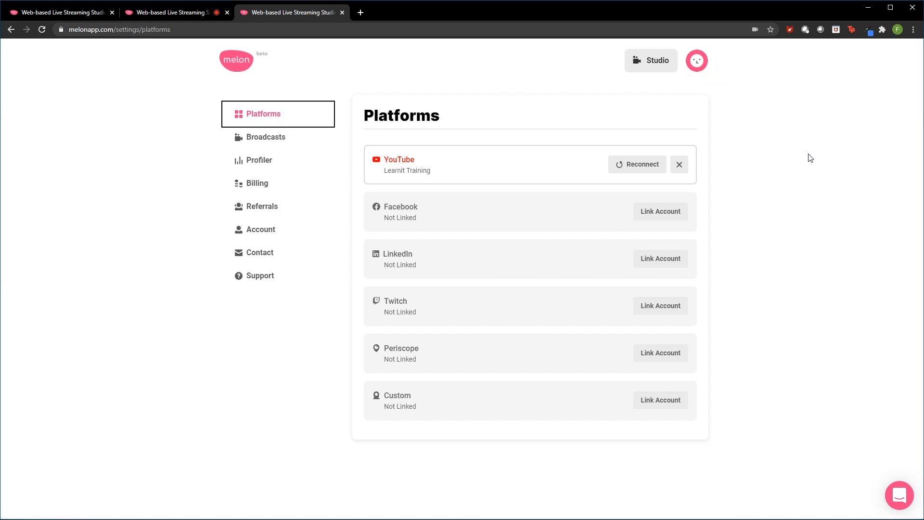
{"action": "left_click", "coordinate": [697, 59]}
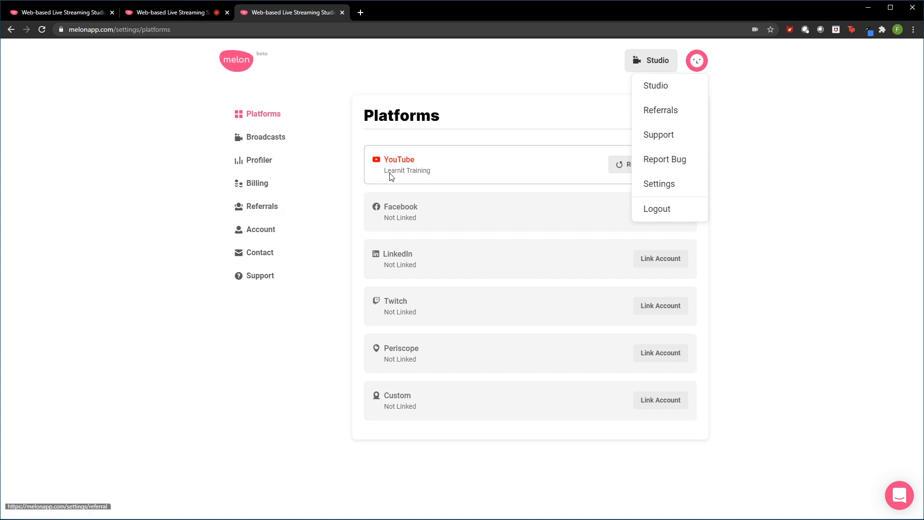
{"action": "mouse_move", "coordinate": [358, 222]}
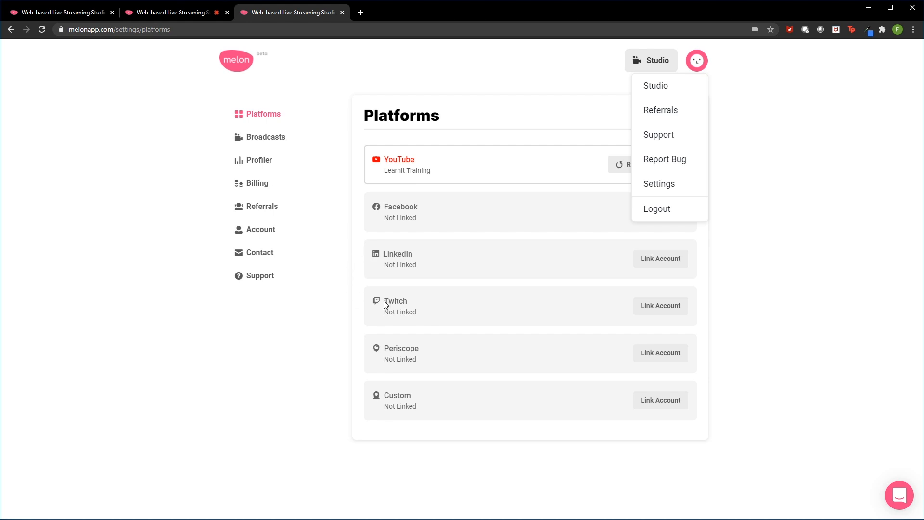
{"action": "mouse_move", "coordinate": [366, 338]}
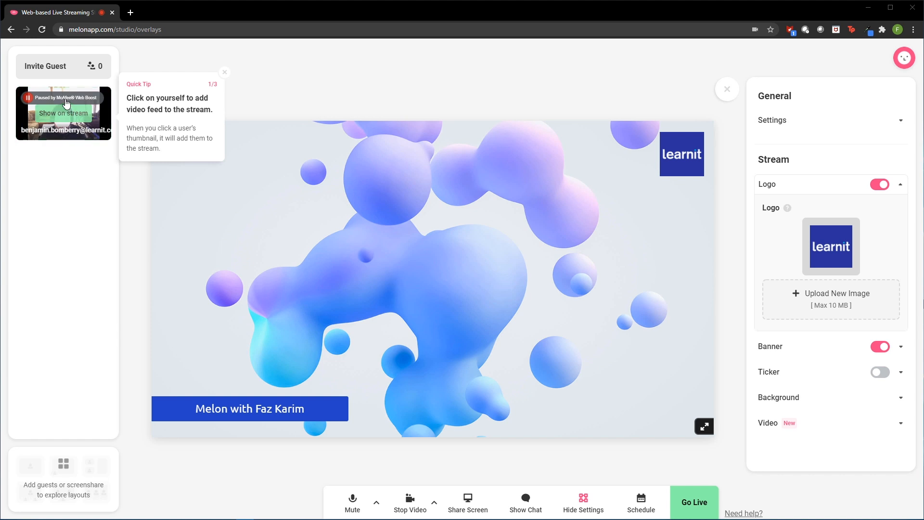
Show then hide your webcam feed on stream, and close the customisation panel
{"action": "left_click", "coordinate": [63, 113]}
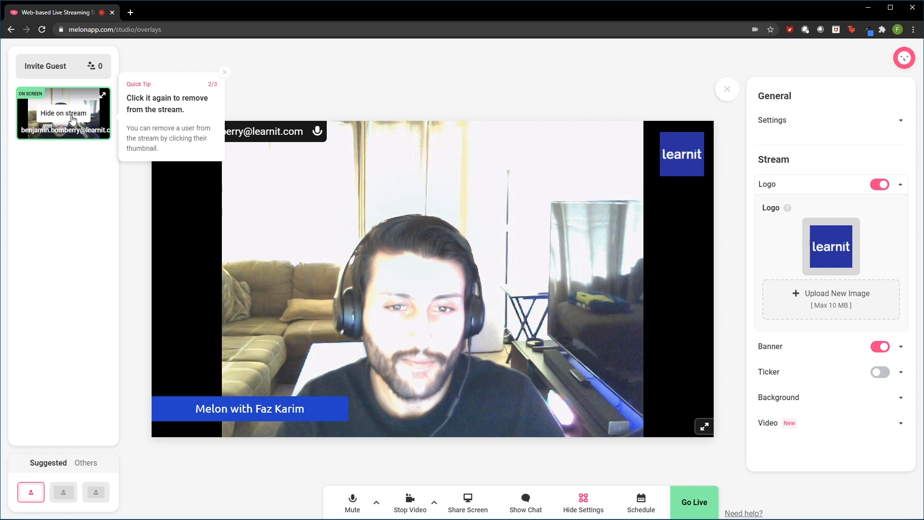
{"action": "left_click", "coordinate": [63, 113]}
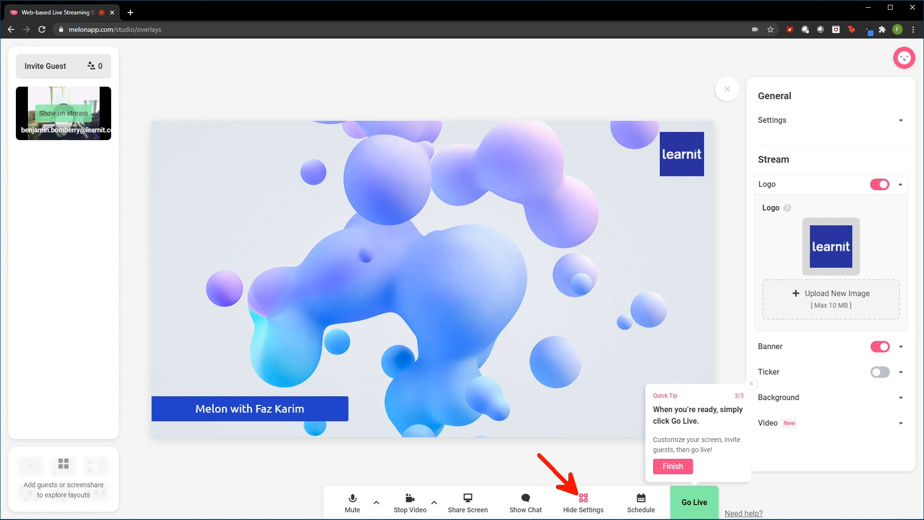
{"action": "left_click", "coordinate": [583, 501]}
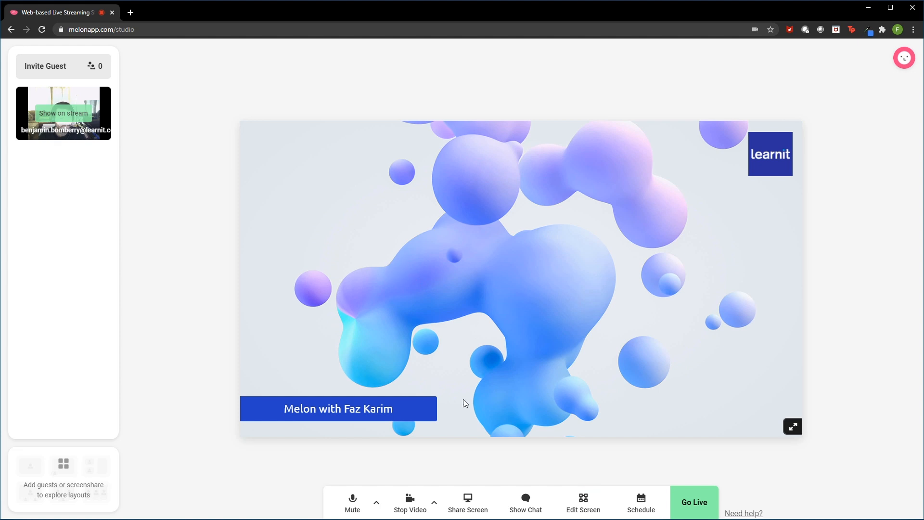
Set the name to Faz, enable Full HD 1080p and recording in General settings, then collapse them
{"action": "left_click", "coordinate": [583, 503]}
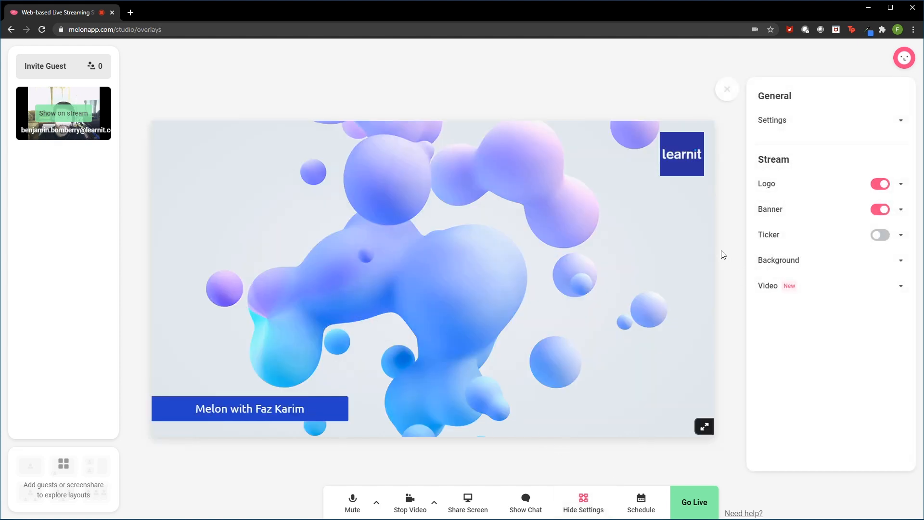
{"action": "left_click", "coordinate": [774, 120]}
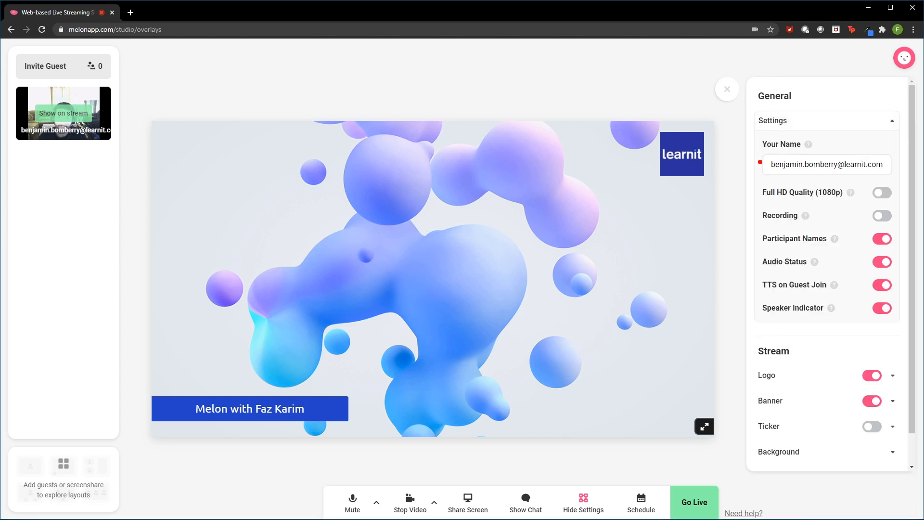
{"action": "left_click", "coordinate": [826, 164]}
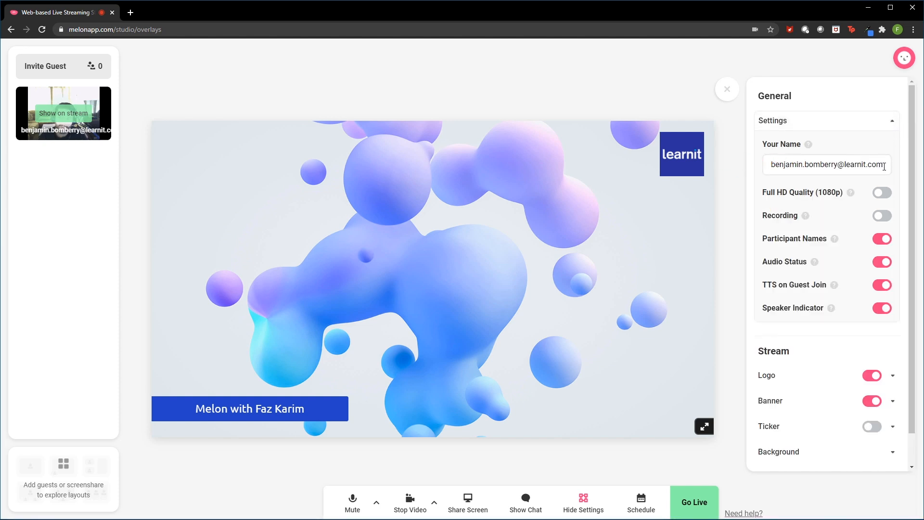
{"action": "type", "text": "Faz Karim"}
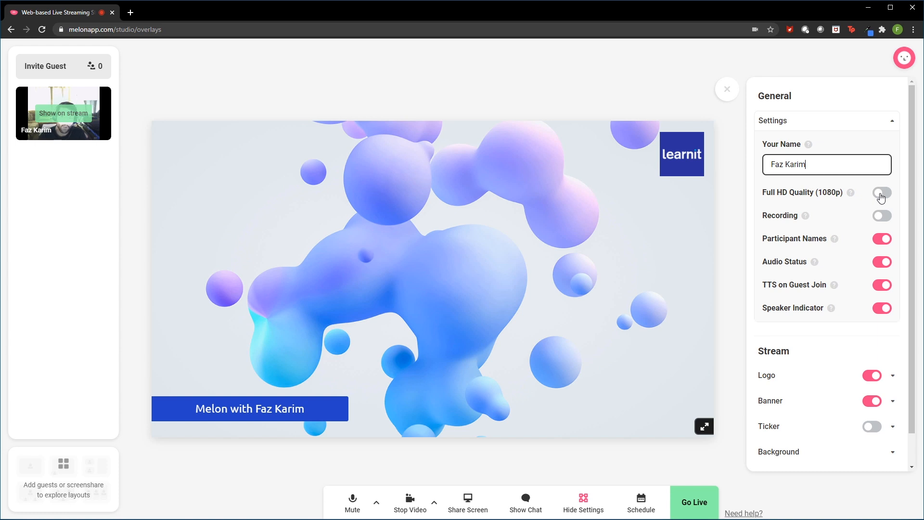
{"action": "left_click", "coordinate": [882, 192]}
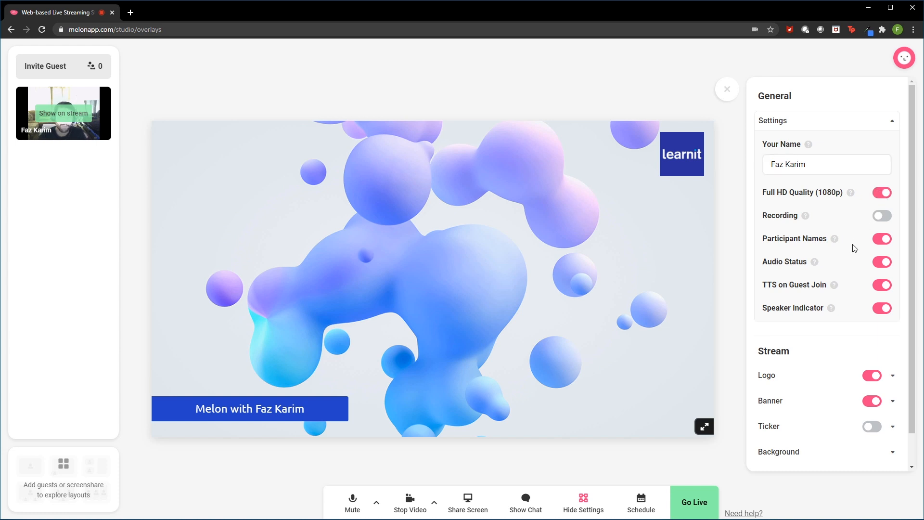
{"action": "mouse_move", "coordinate": [806, 215]}
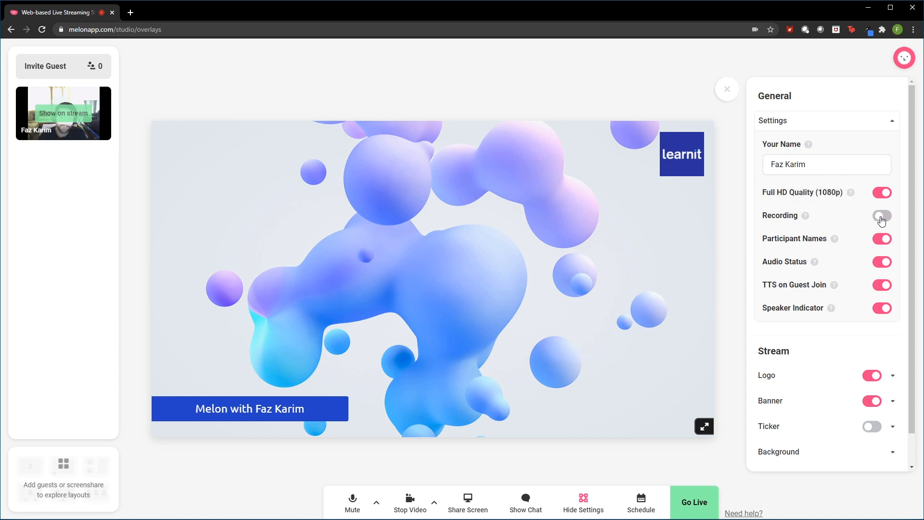
{"action": "left_click", "coordinate": [882, 215]}
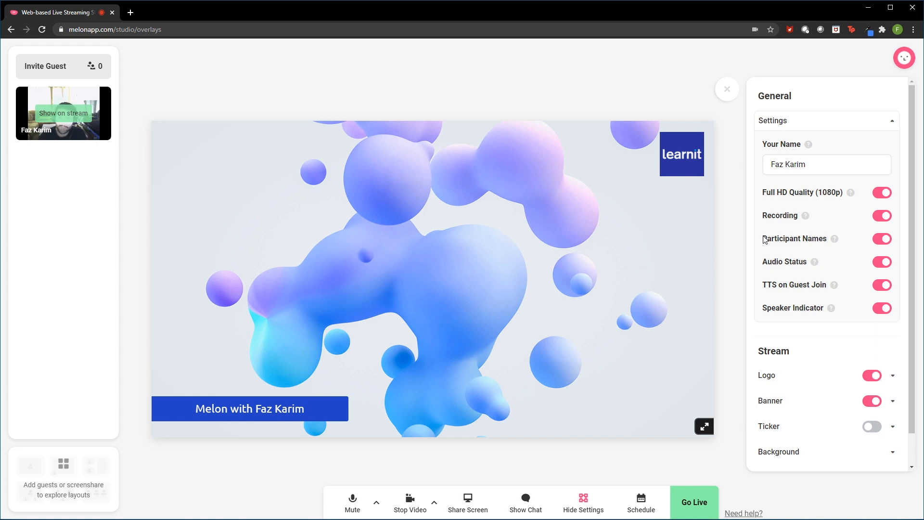
{"action": "mouse_move", "coordinate": [816, 262]}
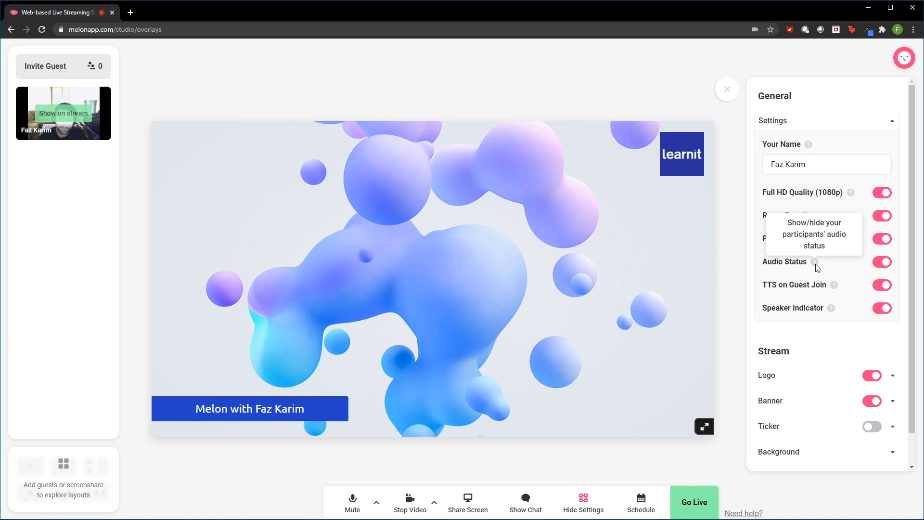
{"action": "mouse_move", "coordinate": [850, 323]}
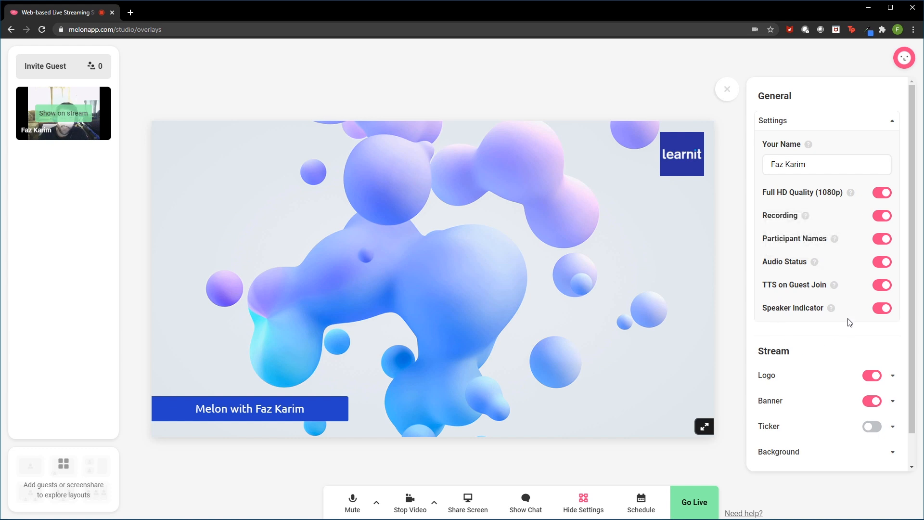
{"action": "mouse_move", "coordinate": [833, 309]}
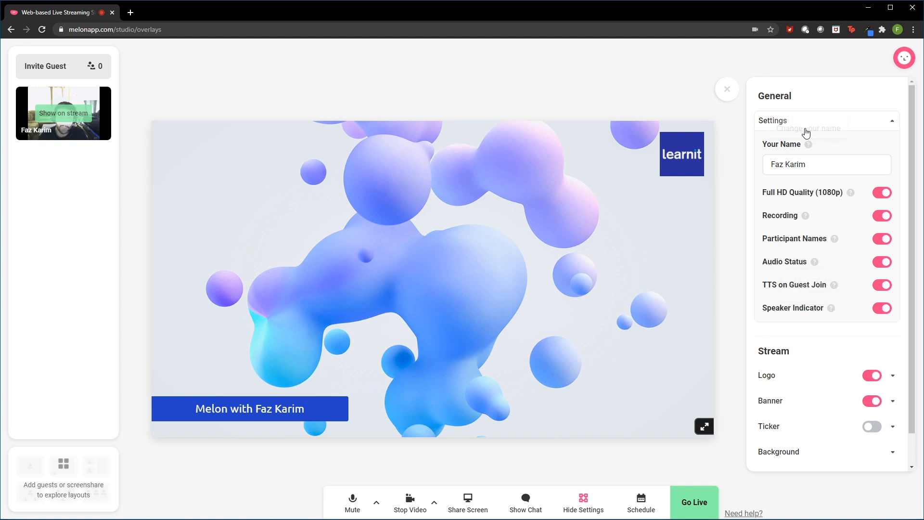
{"action": "left_click", "coordinate": [773, 121]}
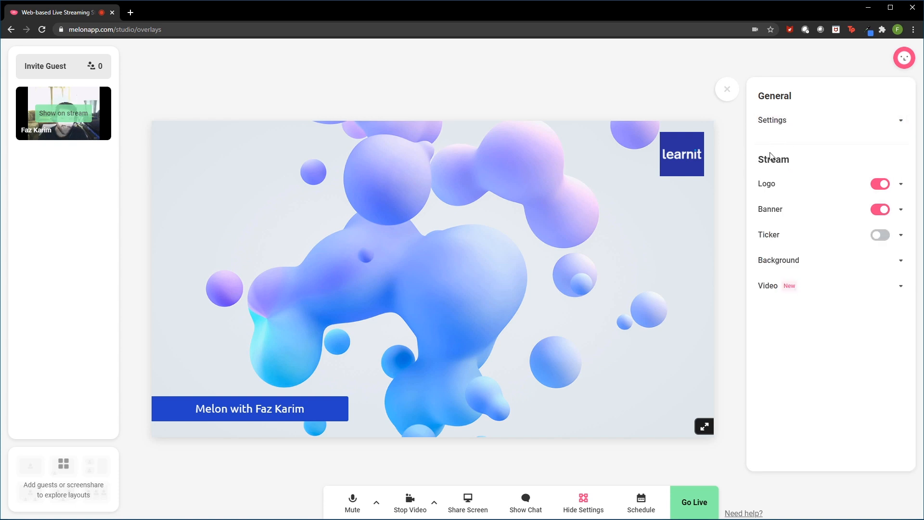
{"action": "mouse_move", "coordinate": [742, 194]}
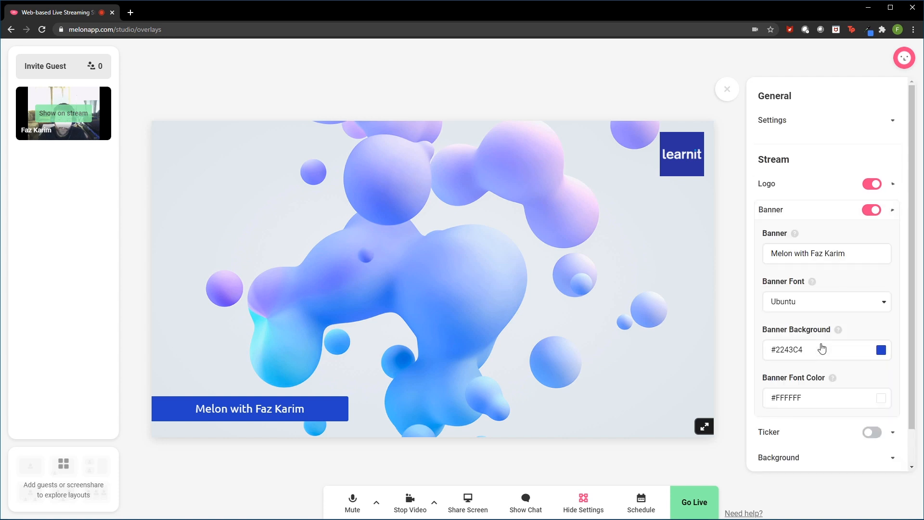
Check the banner text and scroll down to the Background section for the solid red background
{"action": "left_click", "coordinate": [827, 253]}
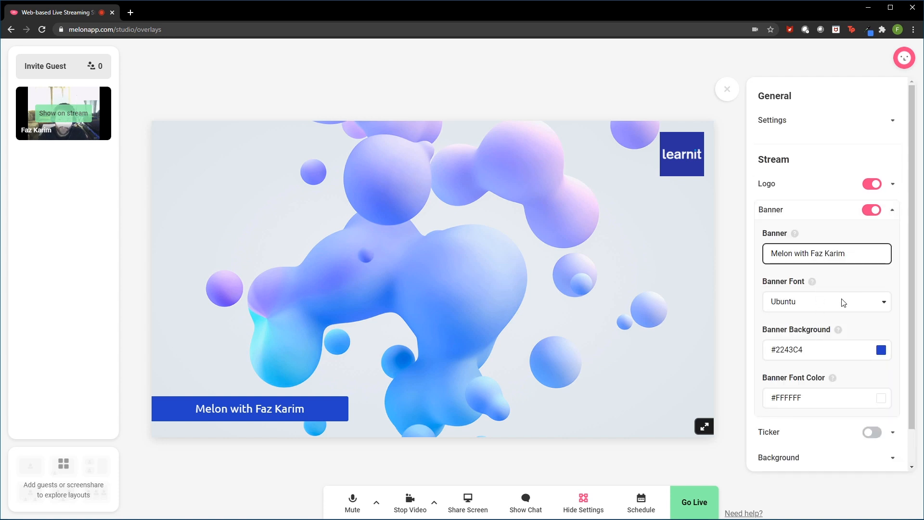
{"action": "scroll", "scroll_direction": "down", "scroll_amount": 3}
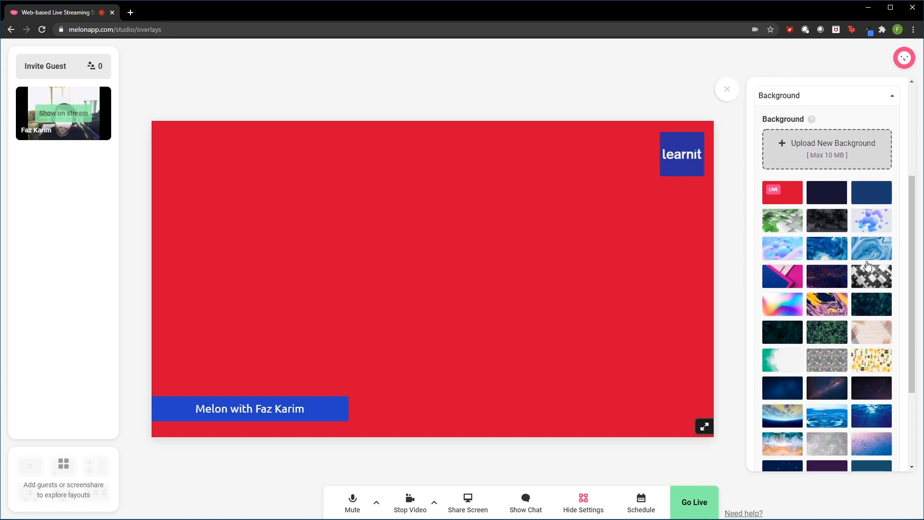
{"action": "scroll", "scroll_direction": "down", "scroll_amount": 3}
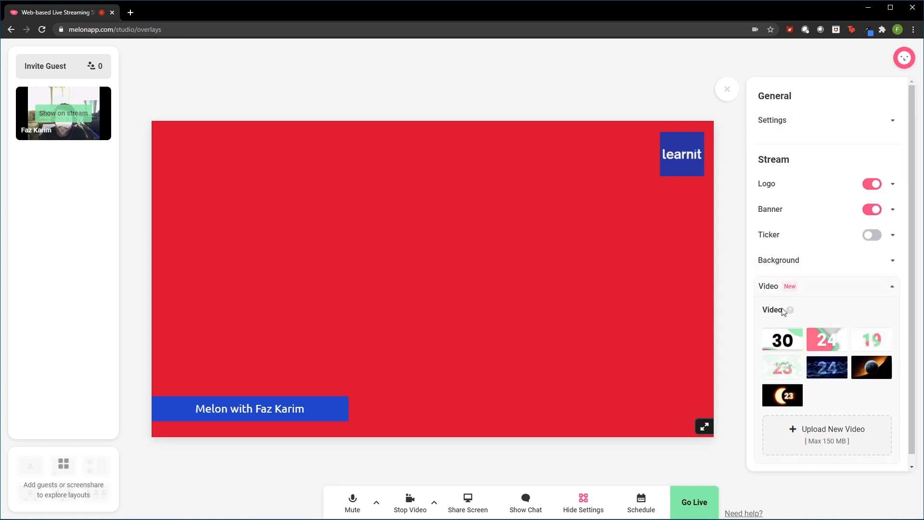
{"action": "left_click", "coordinate": [782, 340]}
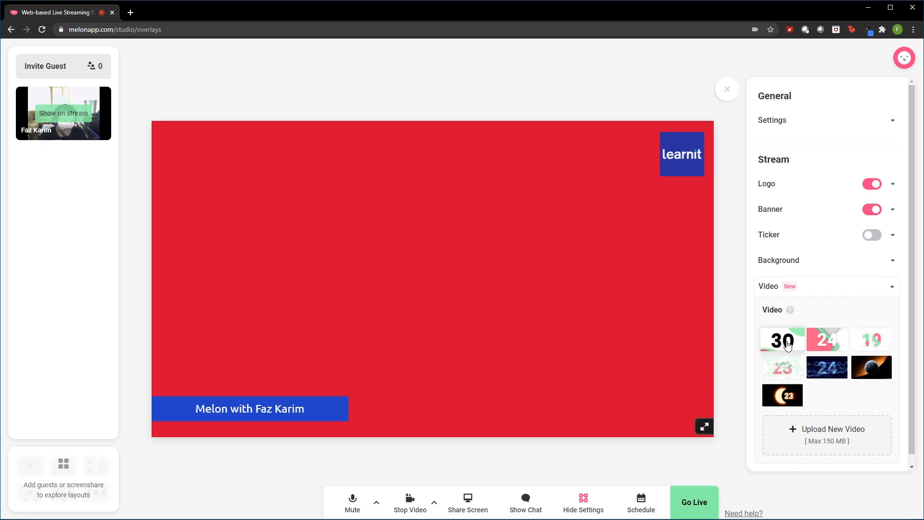
{"action": "left_click", "coordinate": [782, 339]}
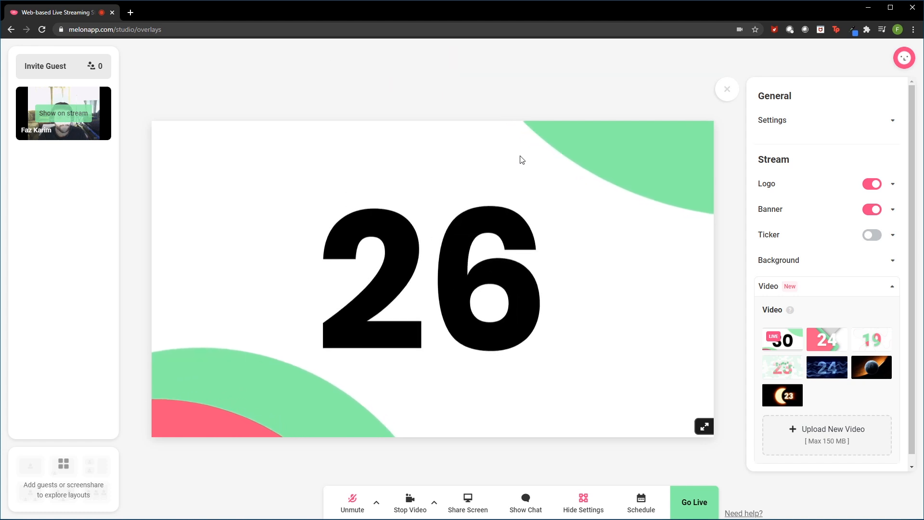
{"action": "left_click", "coordinate": [782, 339]}
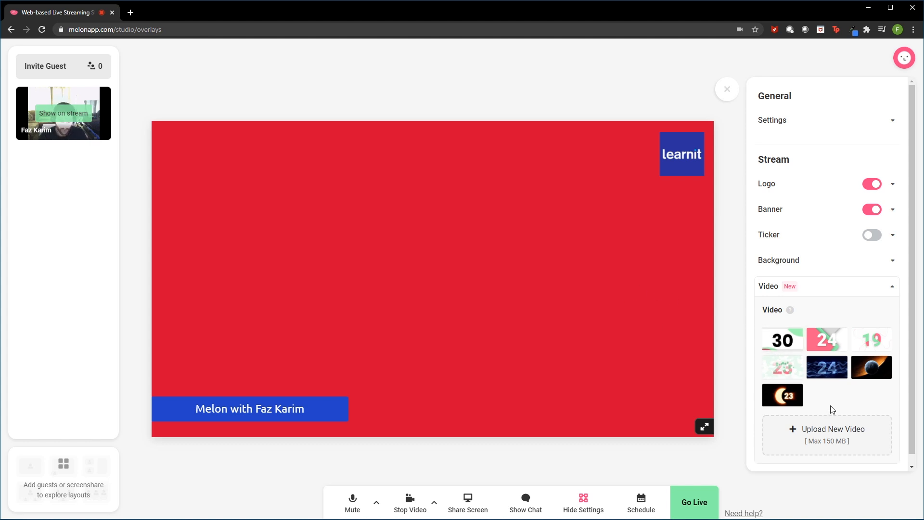
{"action": "mouse_move", "coordinate": [862, 437]}
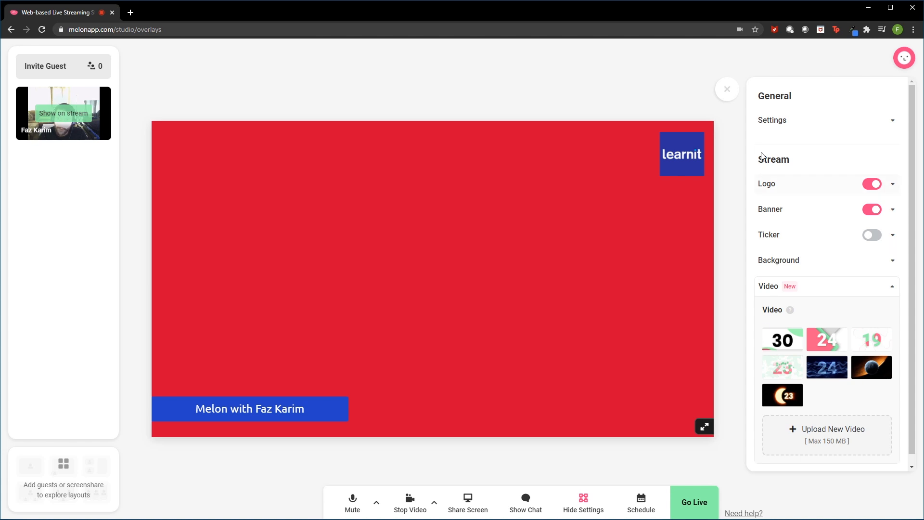
Close the overlay settings and show the stream chat panel instead
{"action": "left_click", "coordinate": [726, 88]}
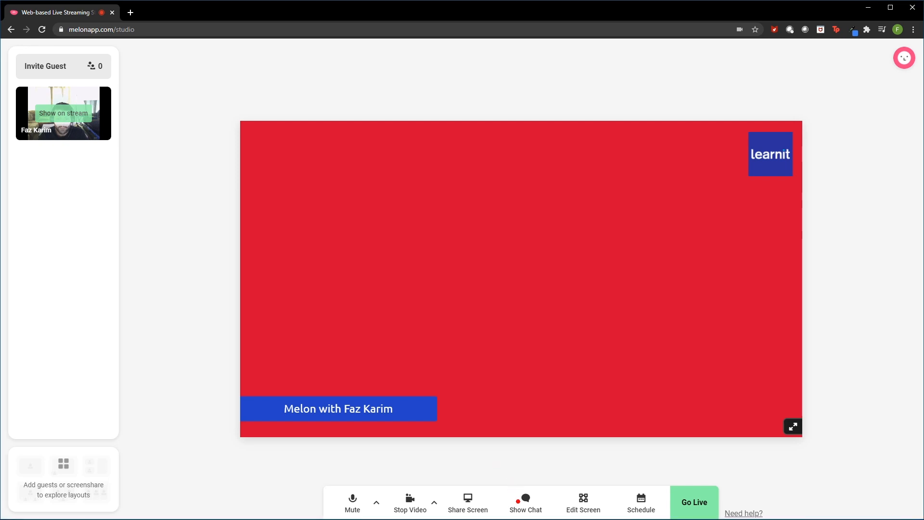
{"action": "left_click", "coordinate": [525, 503]}
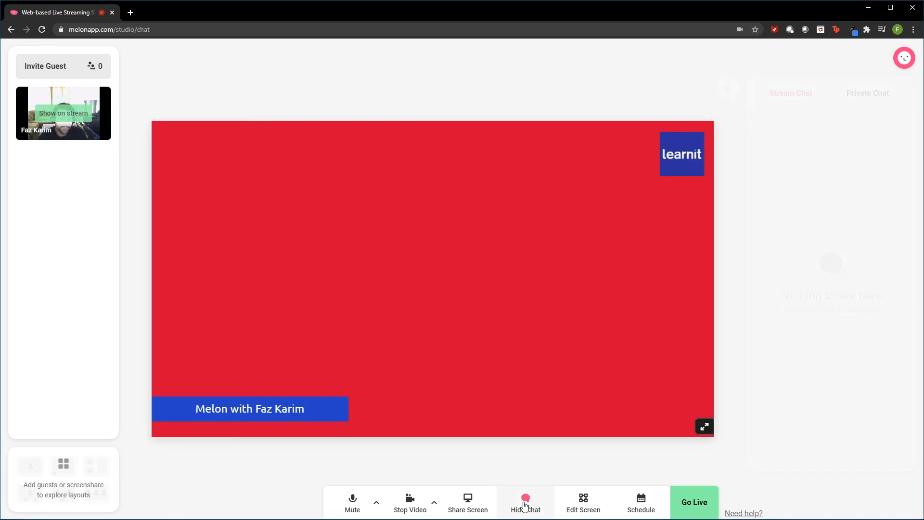
{"action": "left_click", "coordinate": [525, 503]}
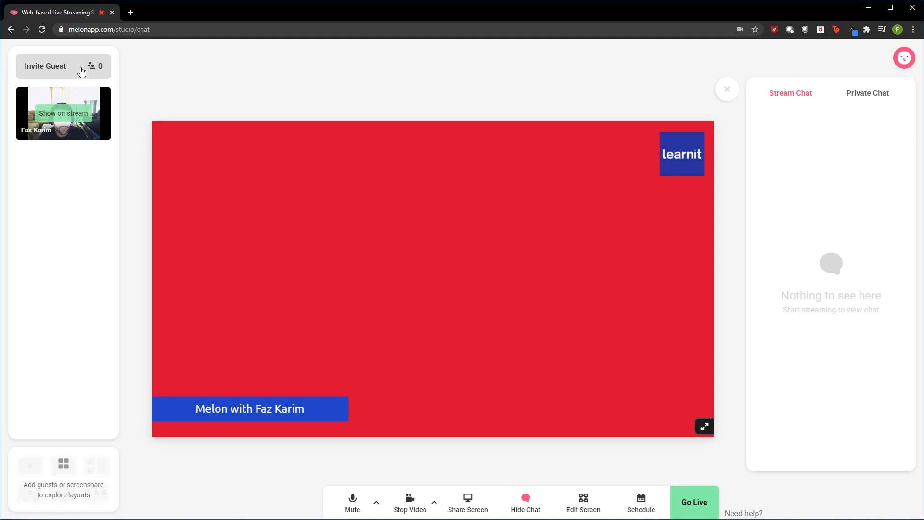
{"action": "left_click", "coordinate": [46, 67]}
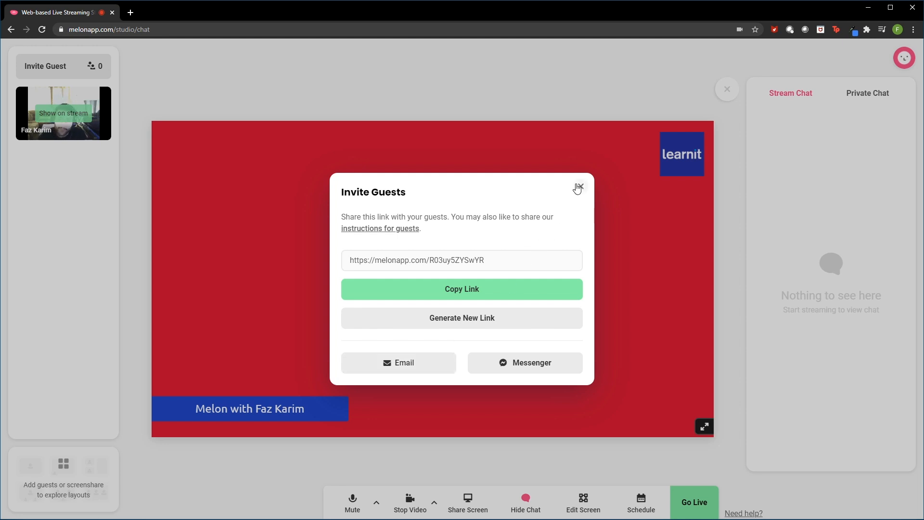
{"action": "left_click", "coordinate": [578, 188]}
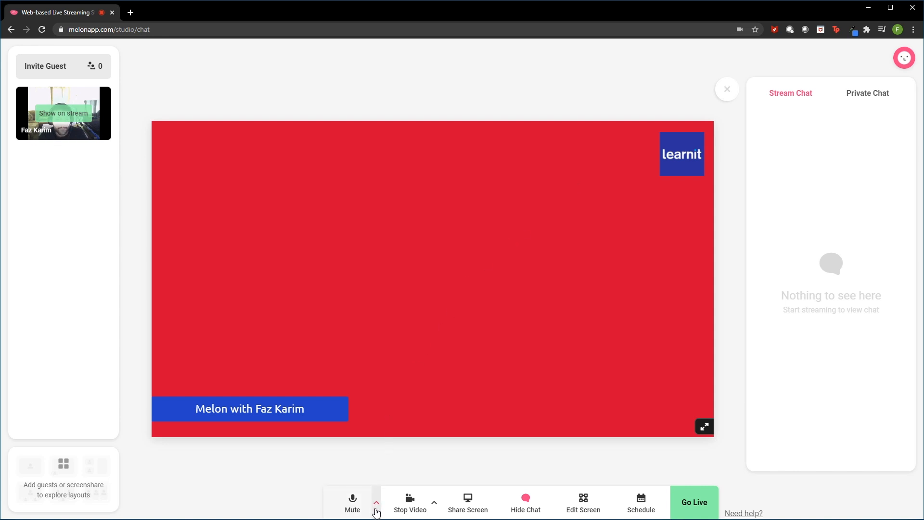
{"action": "left_click", "coordinate": [375, 502]}
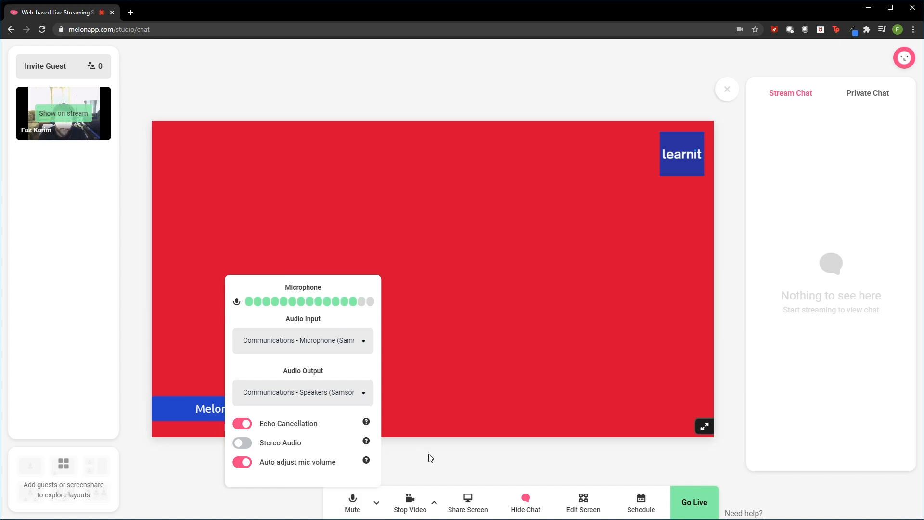
{"action": "left_click", "coordinate": [434, 502]}
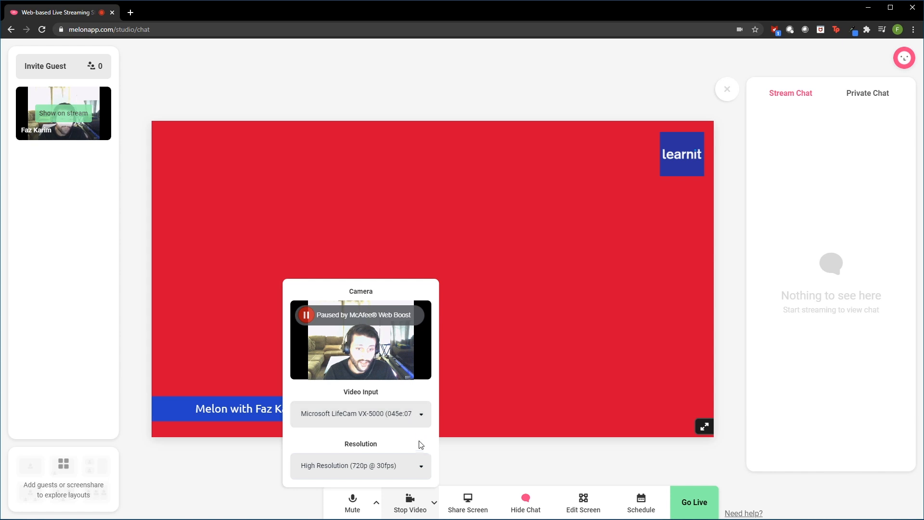
{"action": "left_click", "coordinate": [360, 466]}
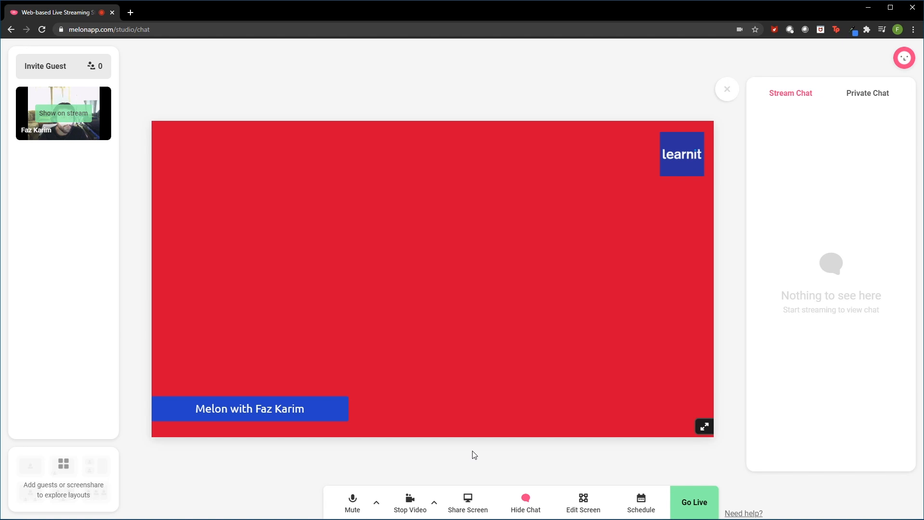
{"action": "mouse_move", "coordinate": [632, 469]}
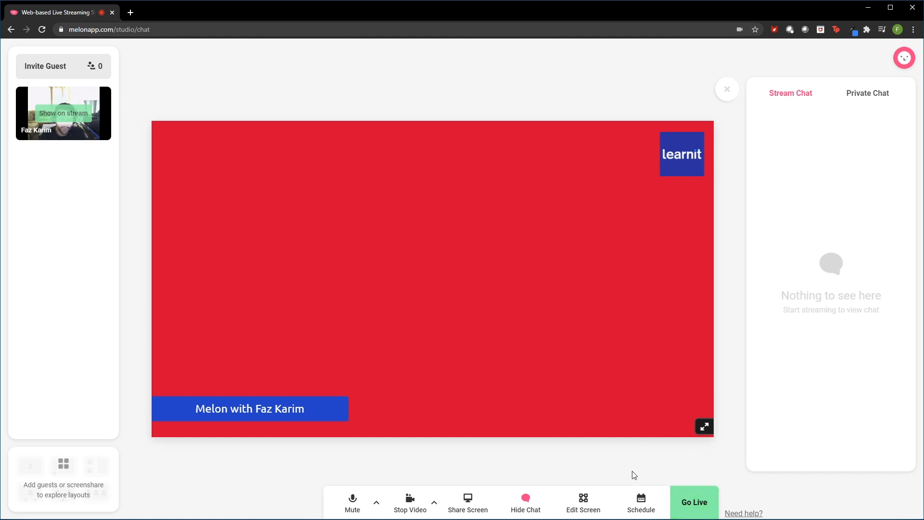
{"action": "mouse_move", "coordinate": [641, 503]}
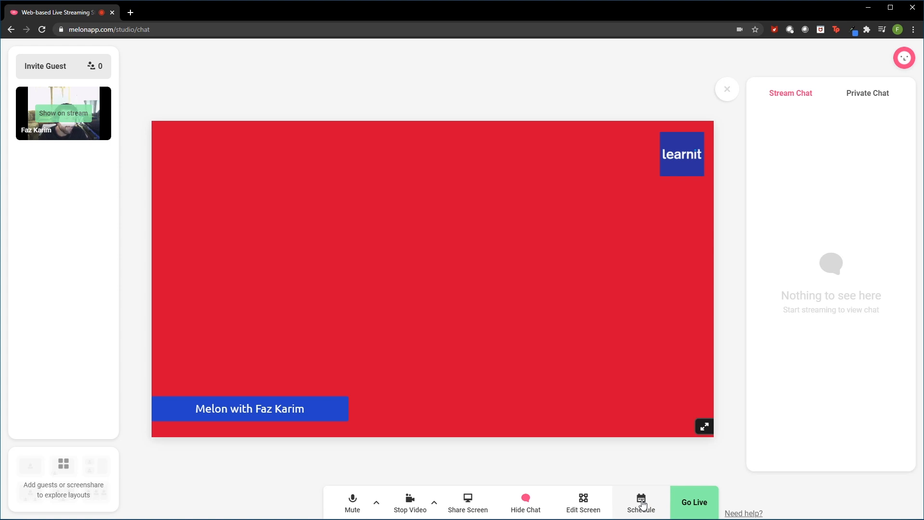
View Scheduled Broadcasts, start a new schedule with all platforms revealed, then cancel it
{"action": "left_click", "coordinate": [641, 501]}
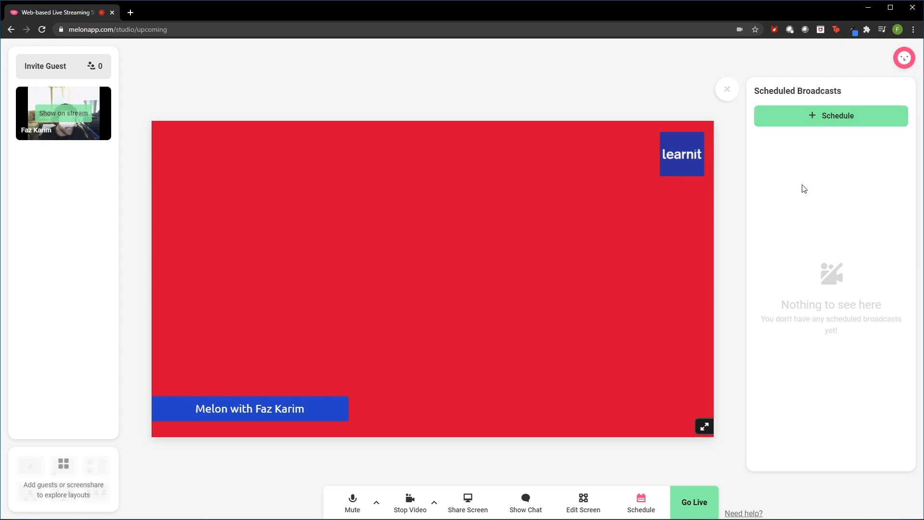
{"action": "left_click", "coordinate": [831, 116]}
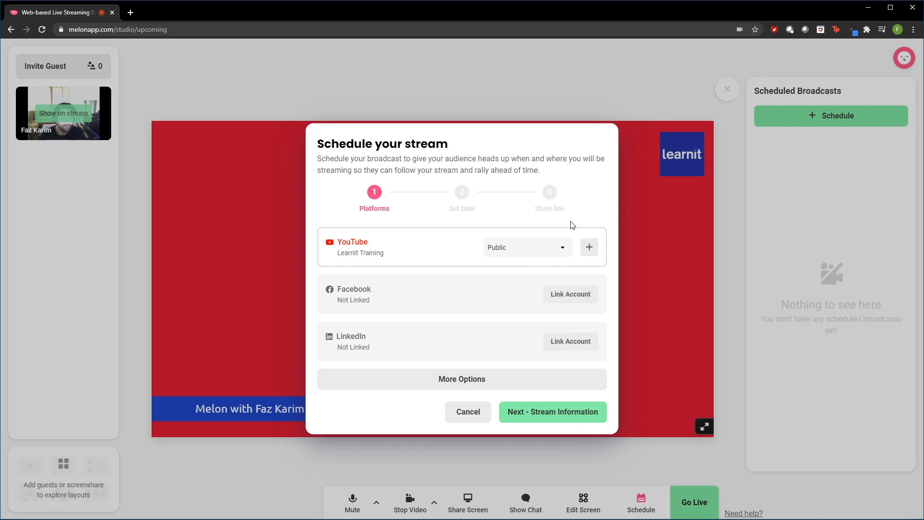
{"action": "mouse_move", "coordinate": [399, 277]}
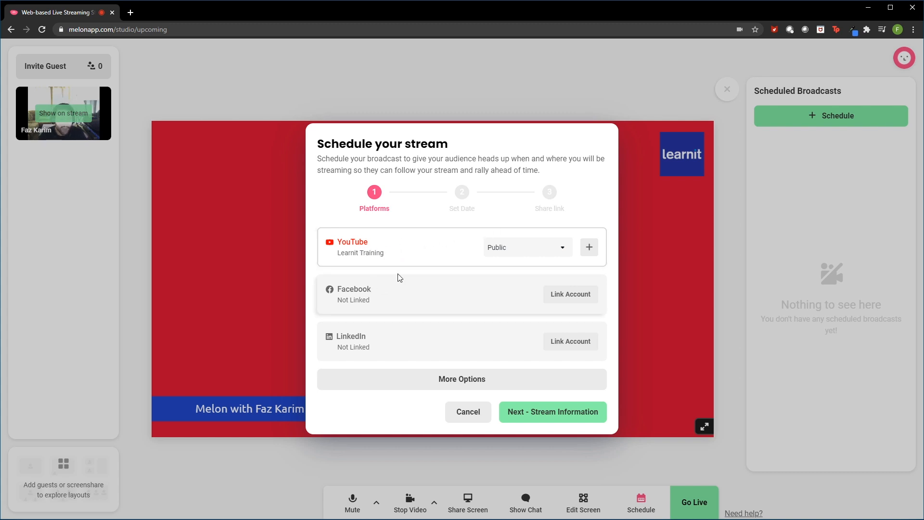
{"action": "left_click", "coordinate": [461, 378]}
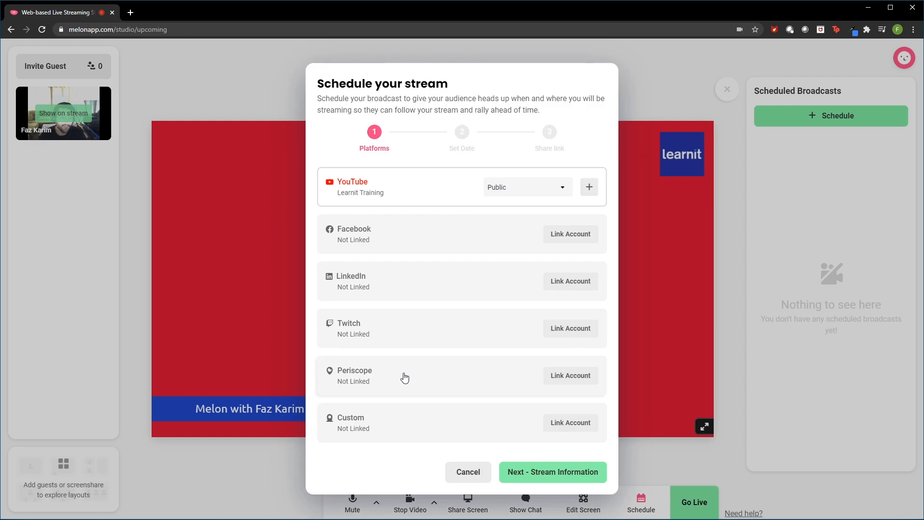
{"action": "mouse_move", "coordinate": [408, 332]}
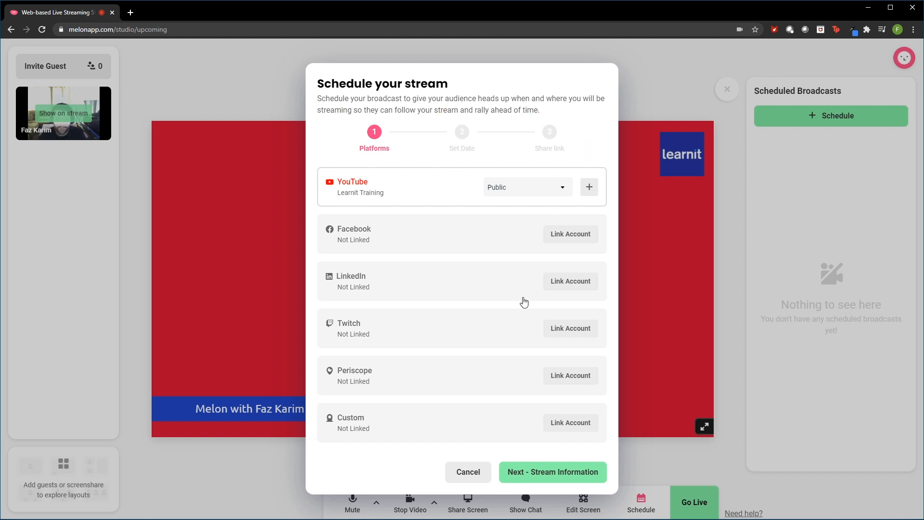
{"action": "left_click", "coordinate": [468, 472]}
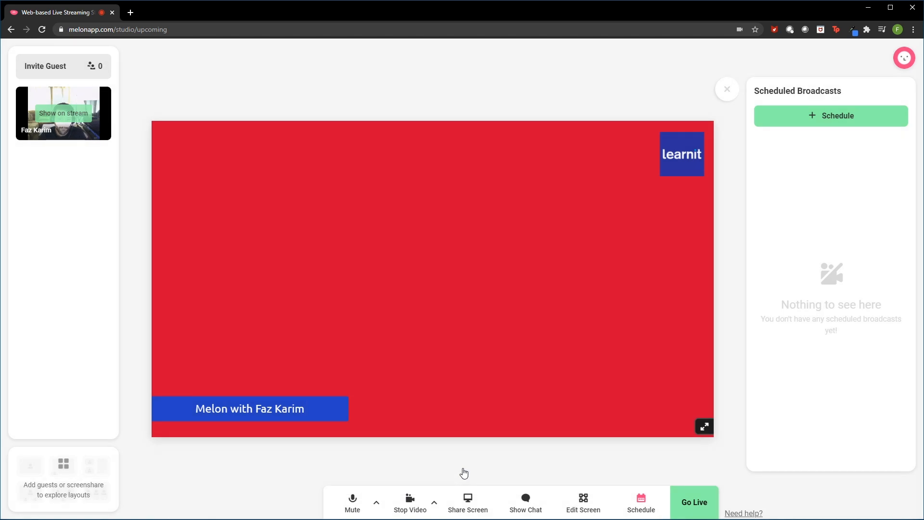